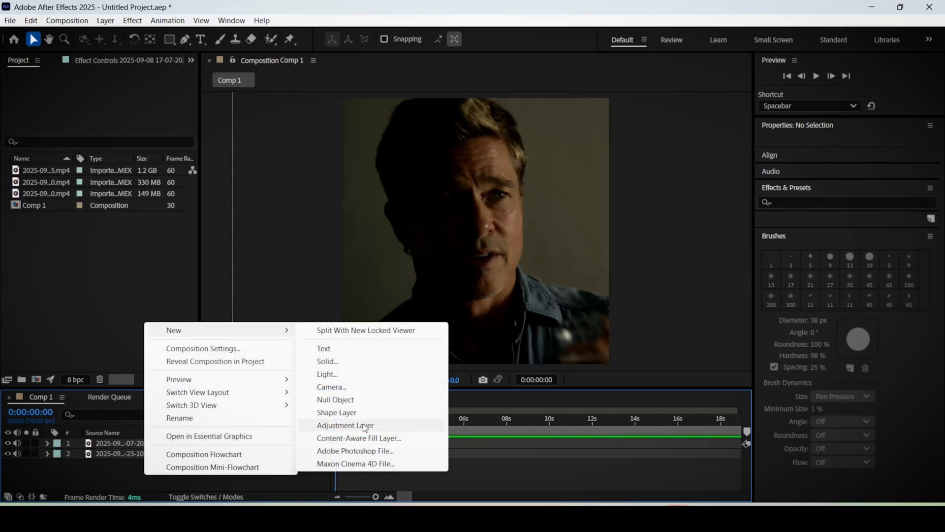
Add a new adjustment layer above the clips and search Effects & Presets for 'lumetri'.
left_click(344, 425)
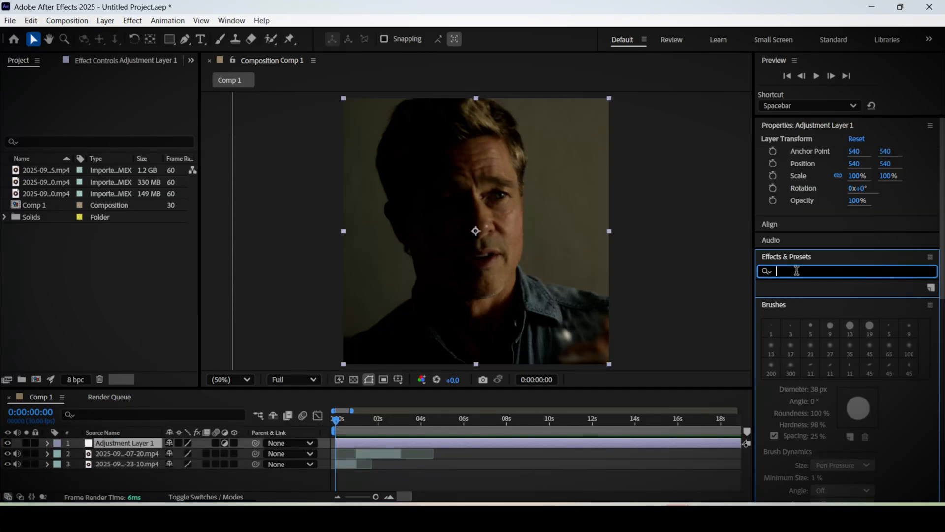
type("lumetri")
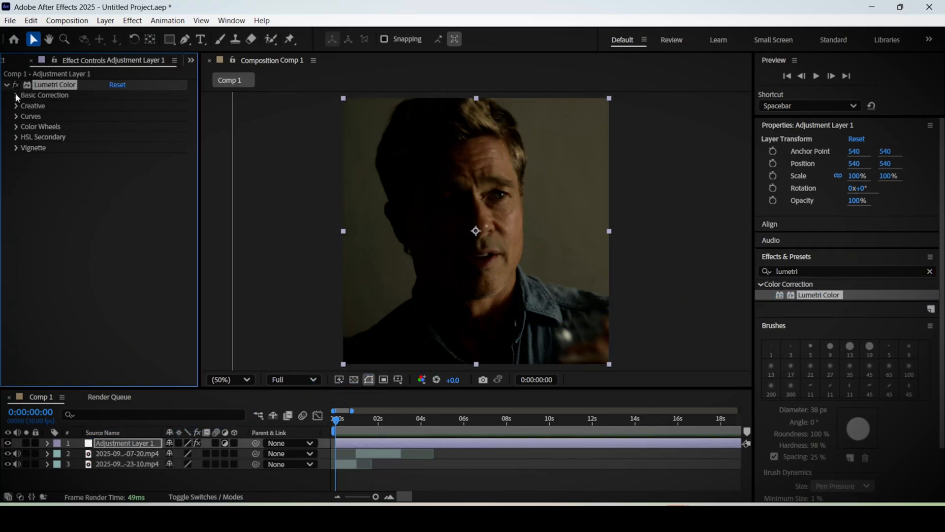
In Lumetri Color set Saturation to 125, then tune shadow, midtone and highlight colour wheels.
left_click(16, 96)
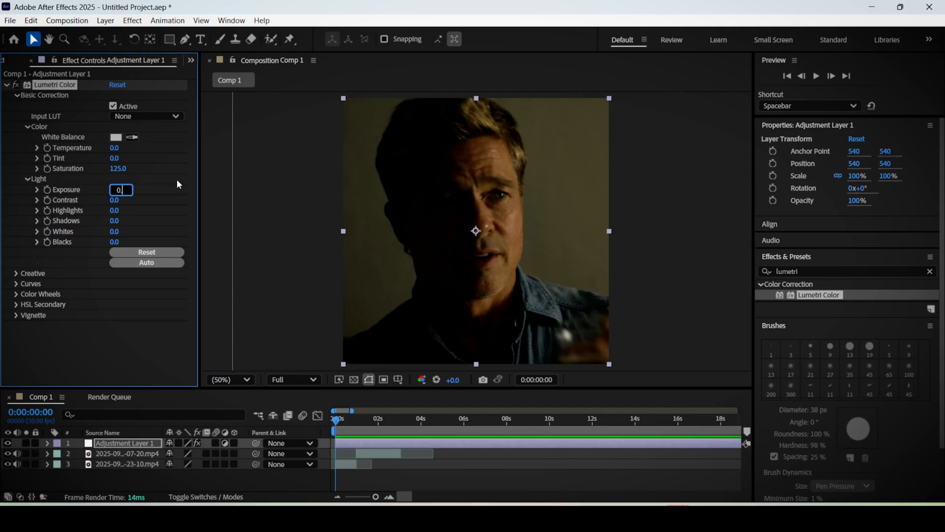
left_click(5, 96)
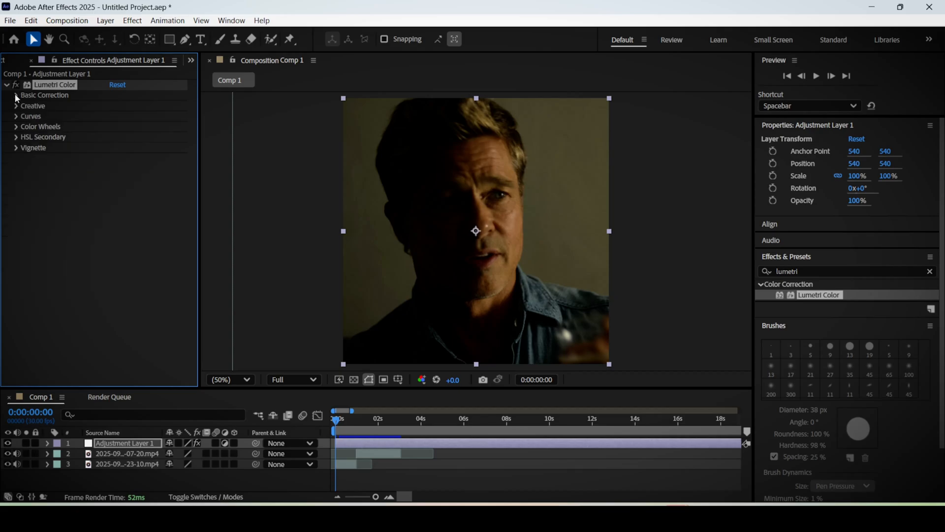
left_click(16, 107)
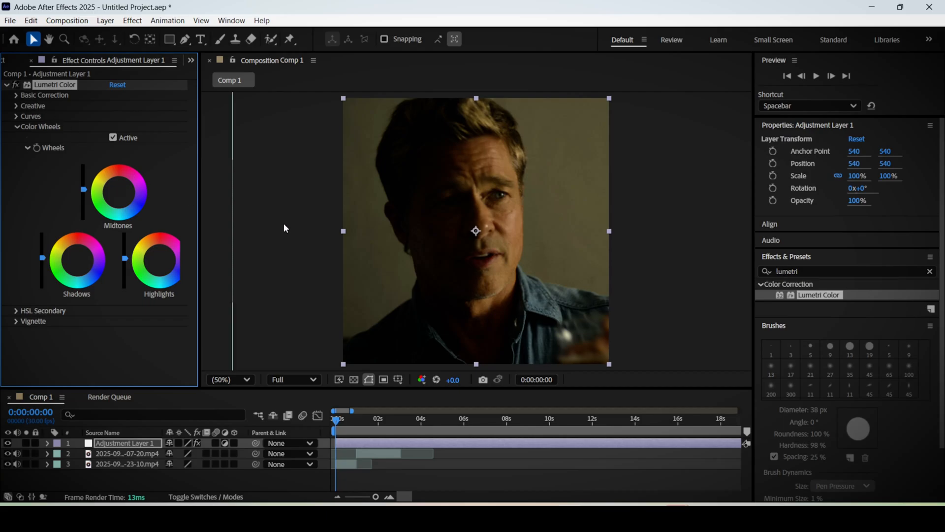
Apply Brightness & Contrast to the adjustment layer with Brightness 50 and Contrast 25.
type("brightne")
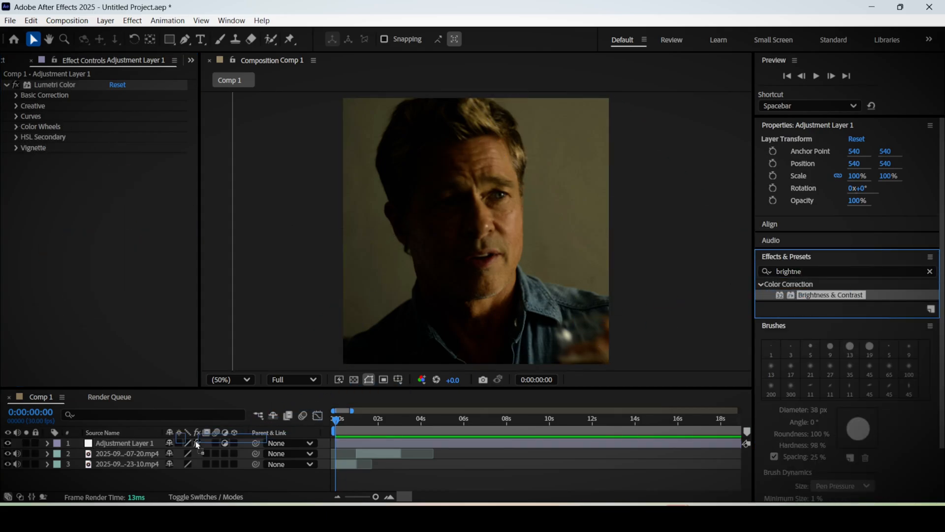
double_click(830, 294)
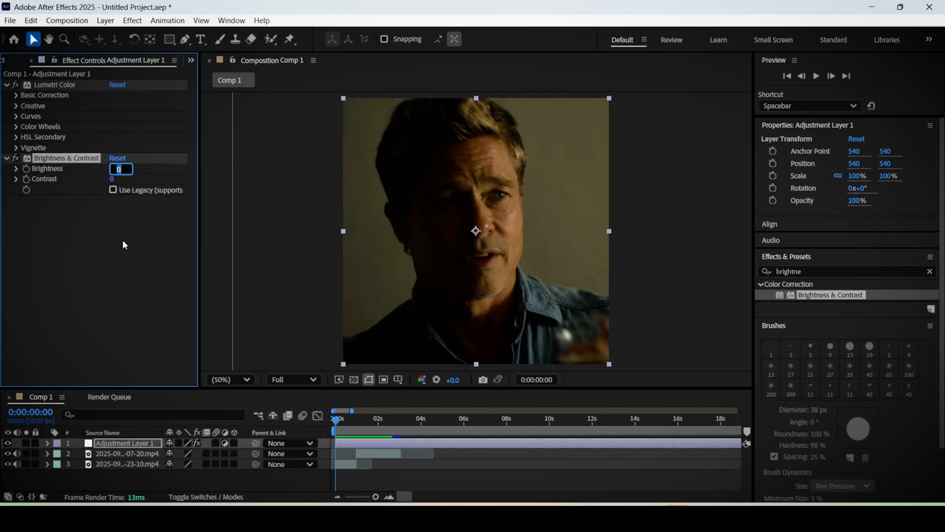
type("50")
left_click(117, 178)
type("25")
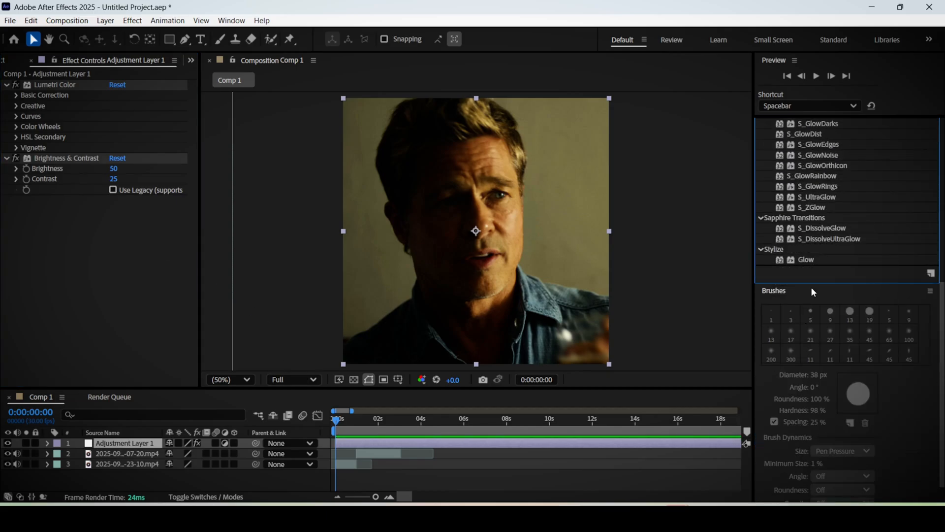
Apply Glow with 60% threshold, radius 75 and intensity 0.1.
double_click(806, 258)
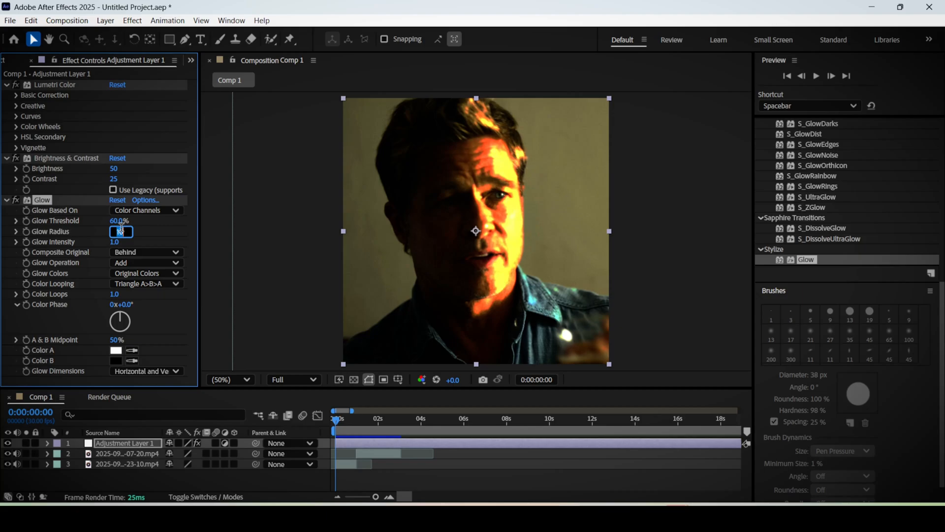
left_click(120, 241)
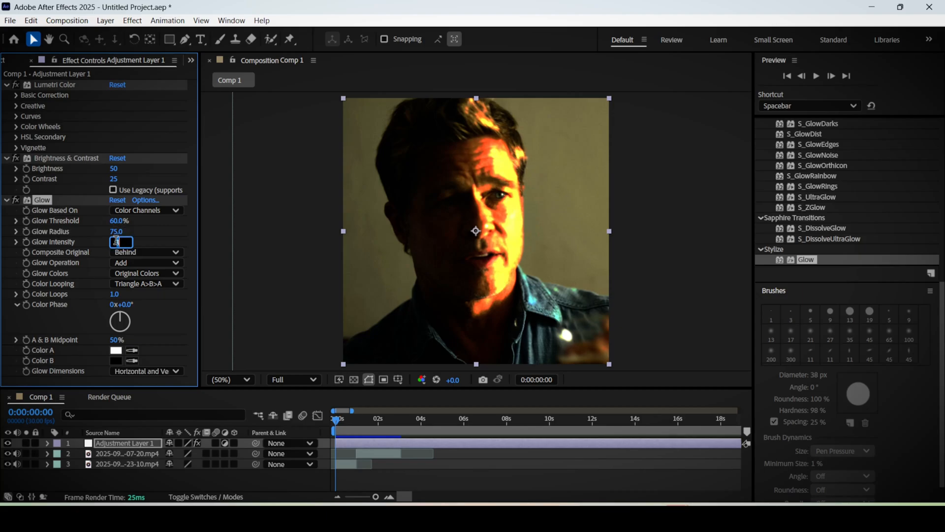
type("0.1")
type("cc vi")
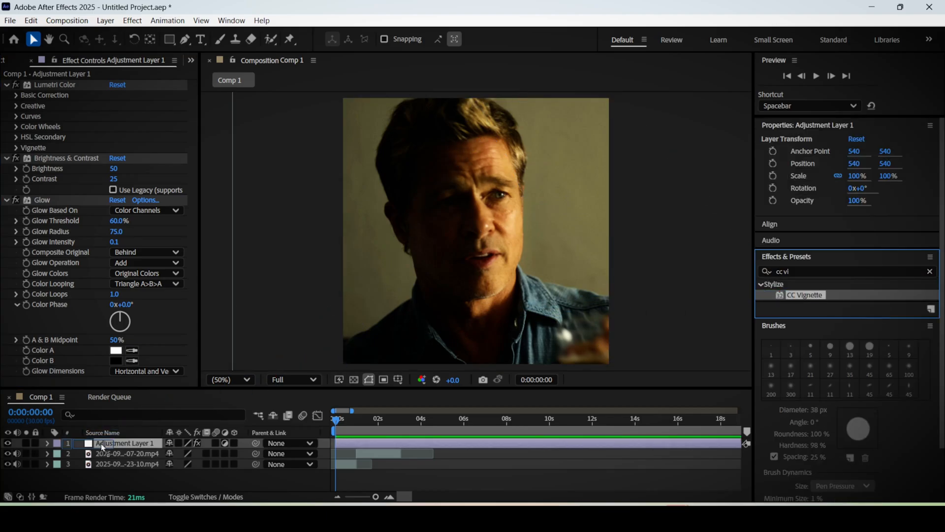
Apply CC Vignette with Amount 75 to darken the frame edges.
double_click(804, 295)
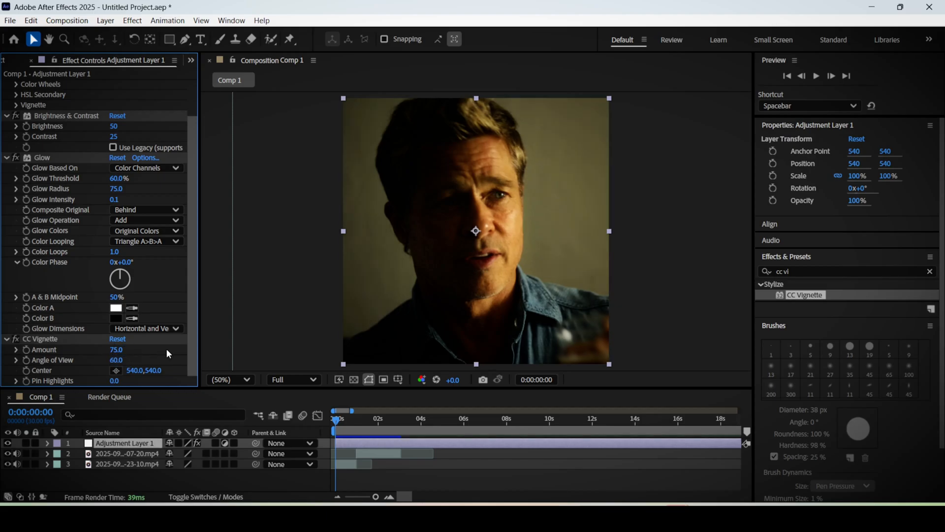
left_click(7, 442)
type("sharp")
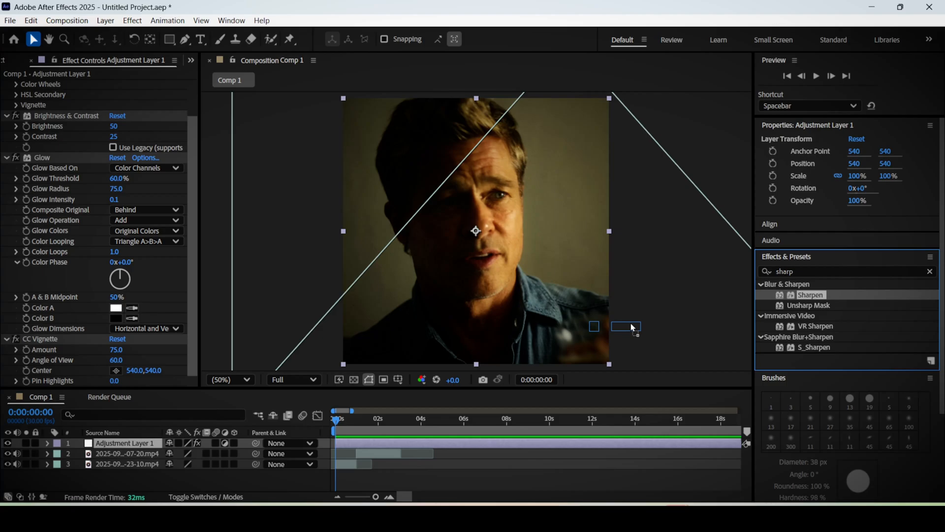
Apply Blur & Sharpen > Sharpen to the adjustment layer, amount left at 0.
double_click(810, 294)
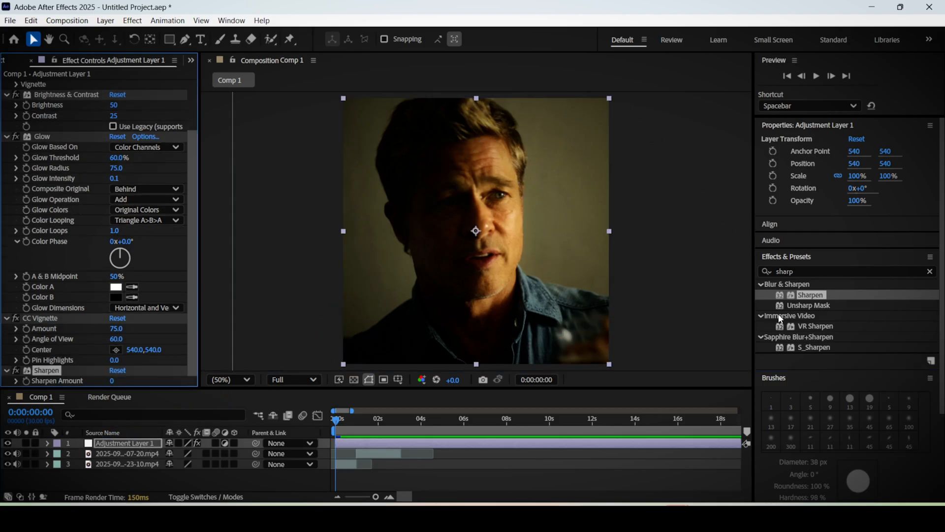